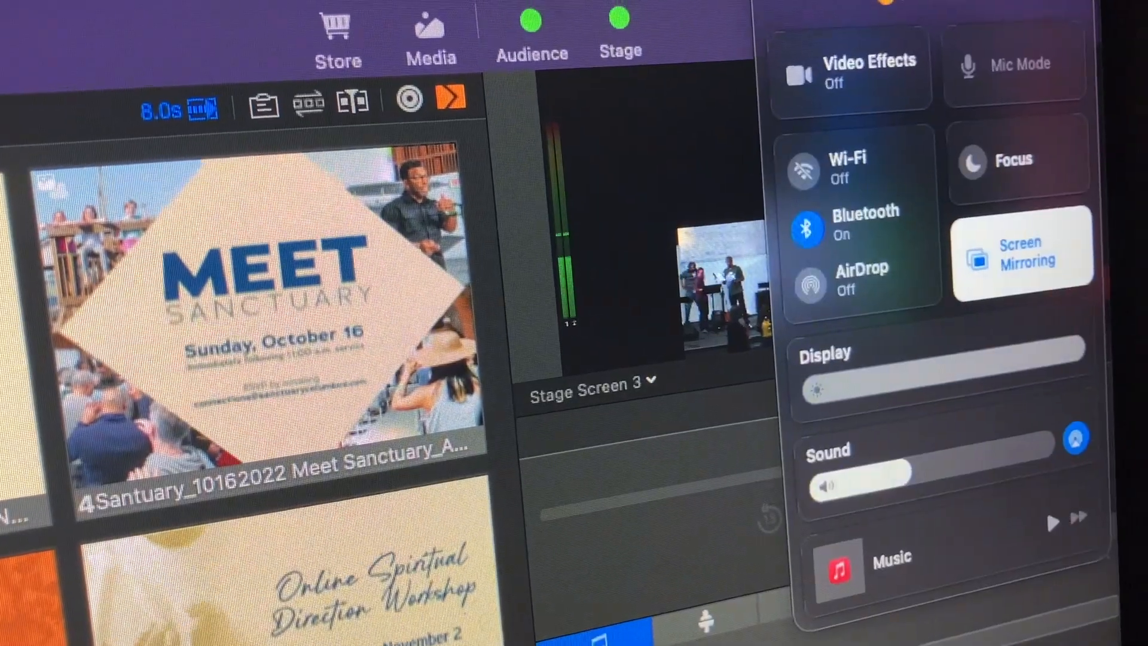
- Switch the stage display output dropdown to apple tv, then back to Stage Screen 3
click(1021, 251)
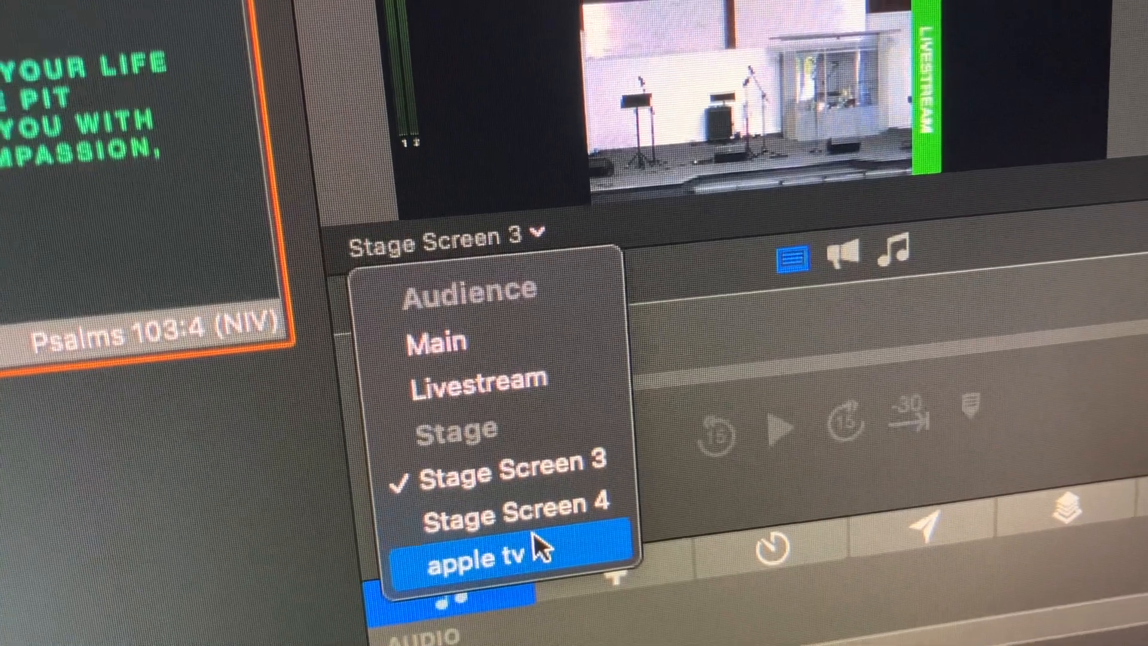
mouse_move(484, 380)
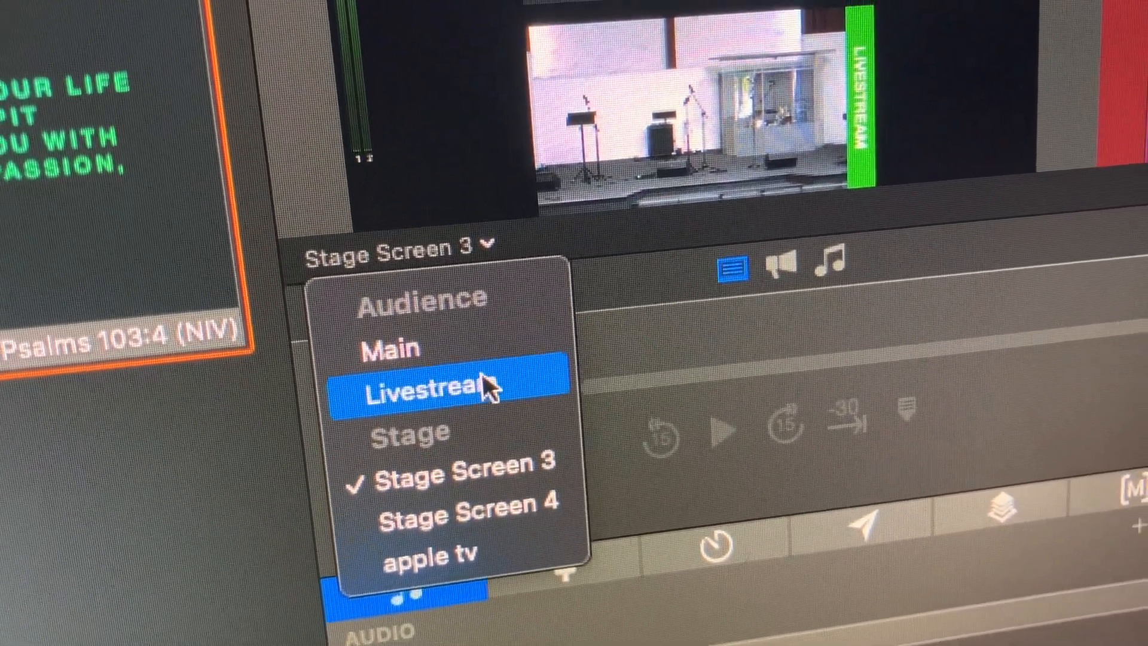
click(421, 385)
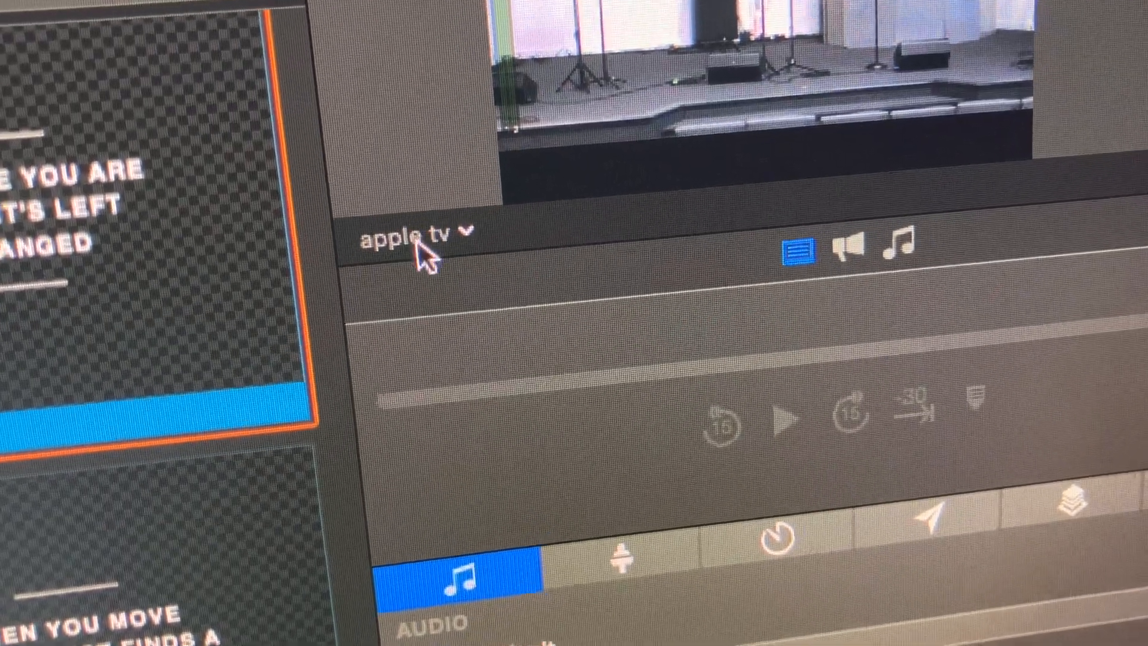
click(403, 242)
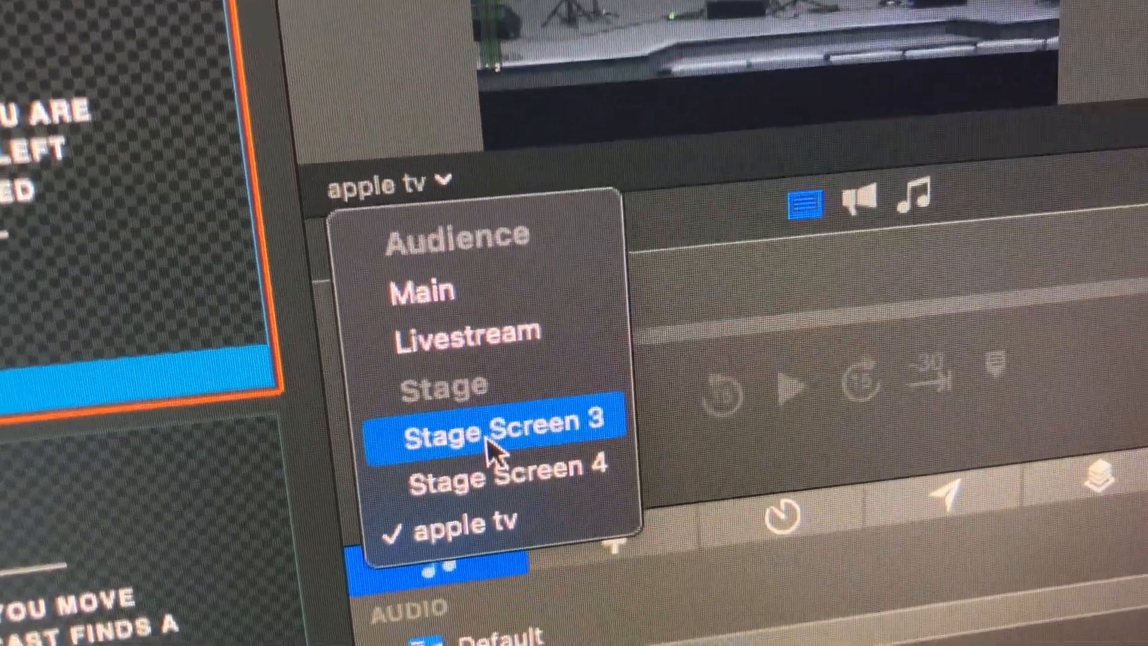
click(494, 423)
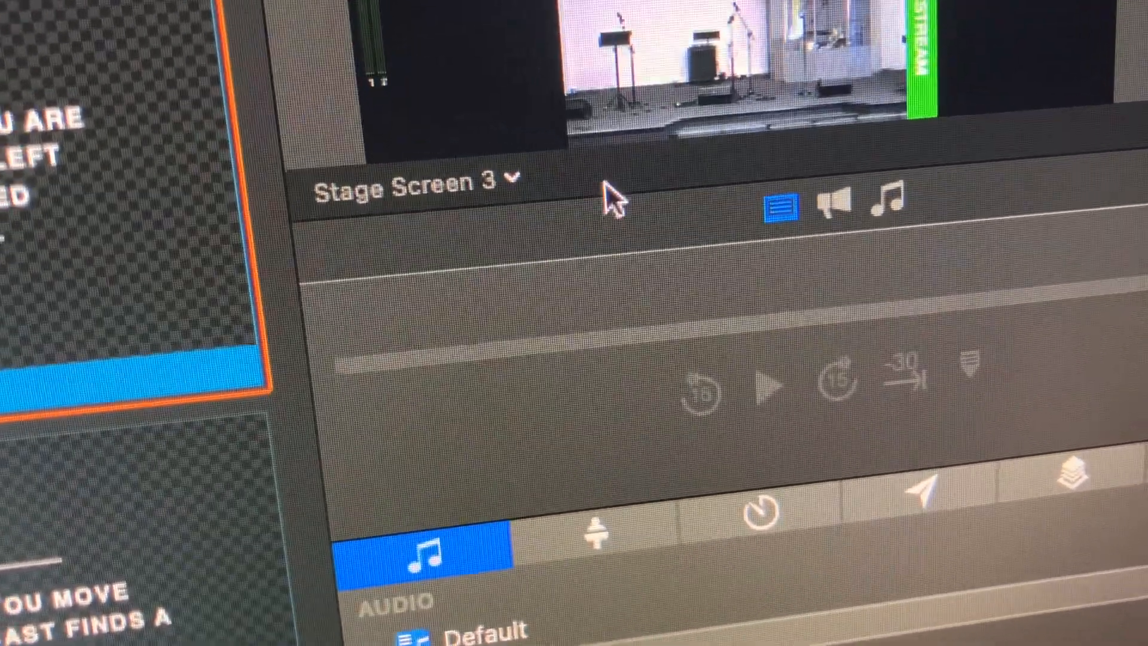